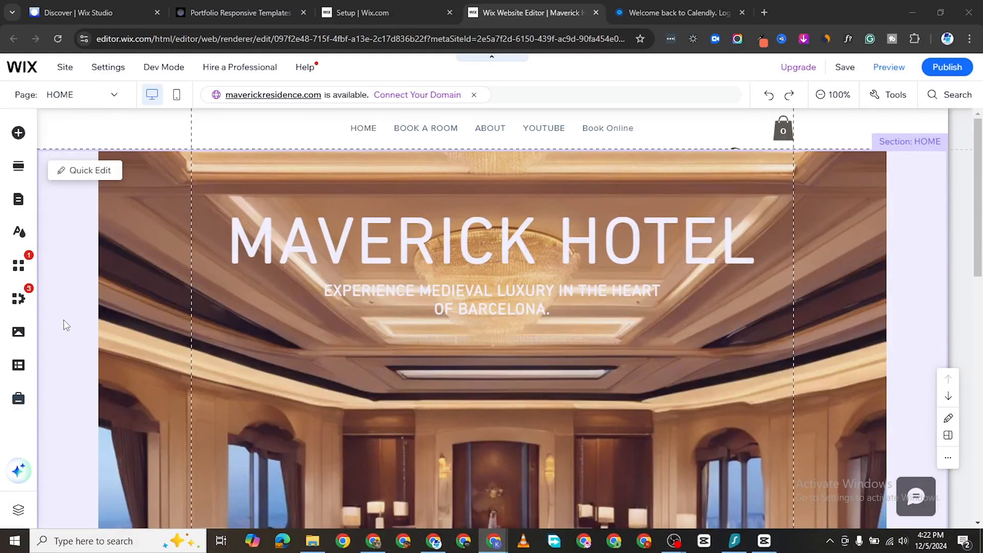
pyautogui.moveTo(246, 323)
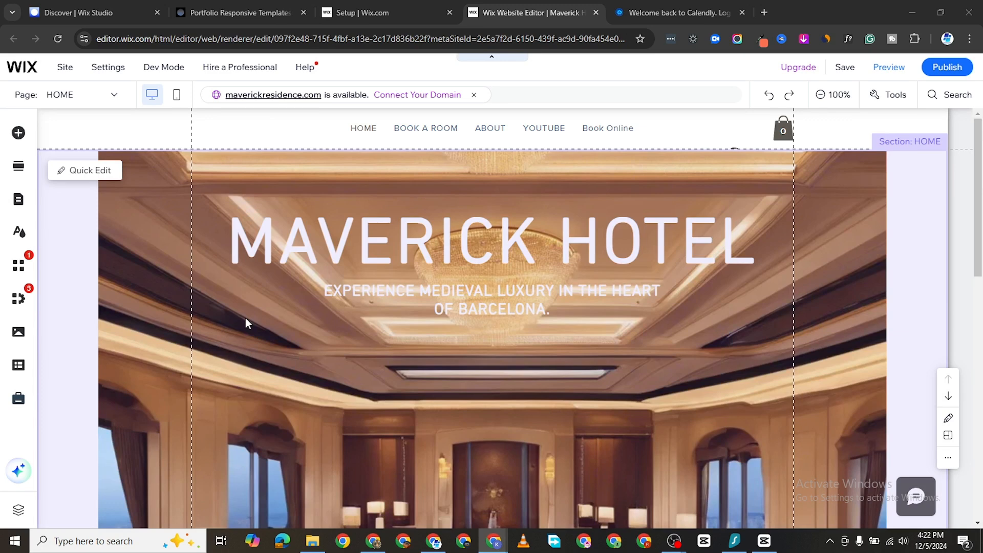
pyautogui.moveTo(344, 300)
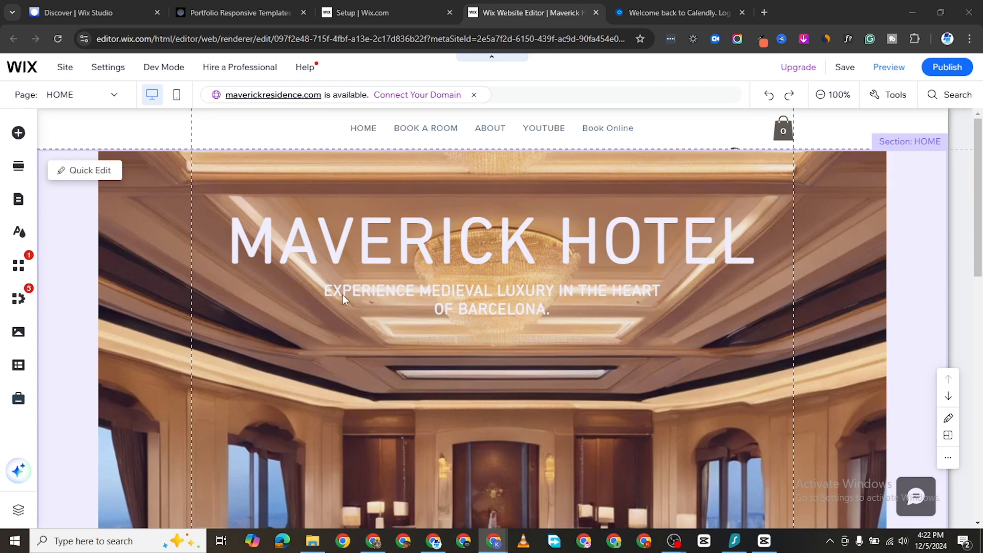
# Open the Add Elements panel and search it for 'table'.
pyautogui.scroll(-3)
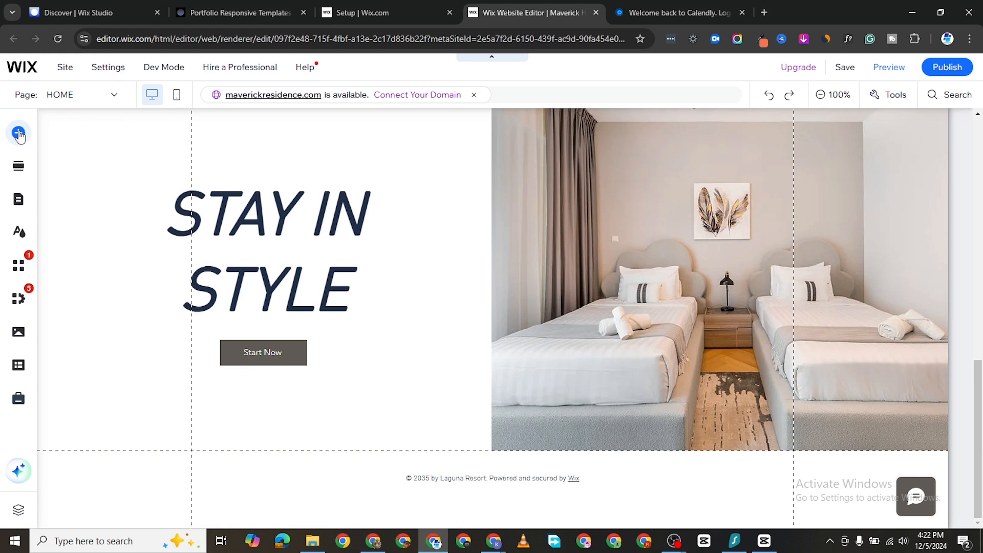
pyautogui.click(19, 133)
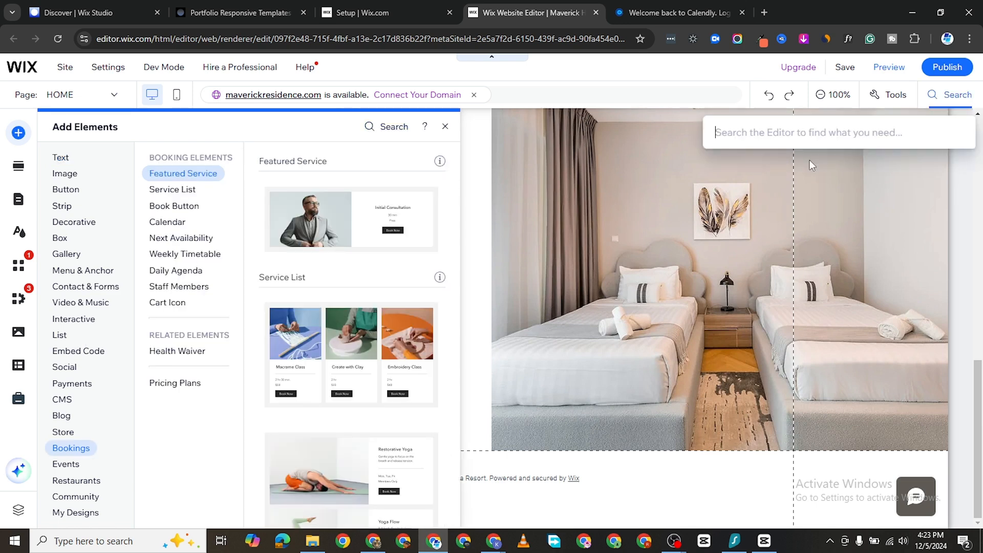
pyautogui.write('table')
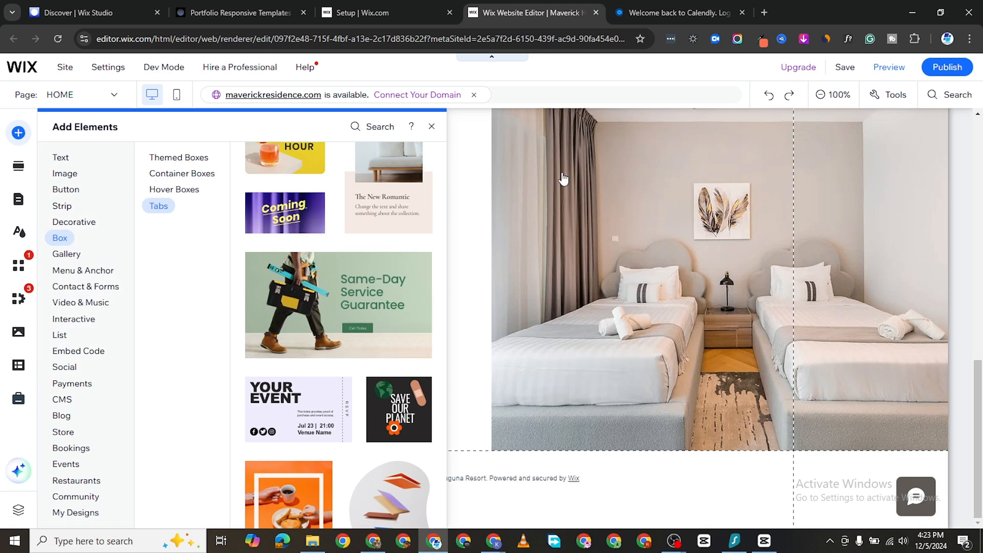
pyautogui.scroll(-3)
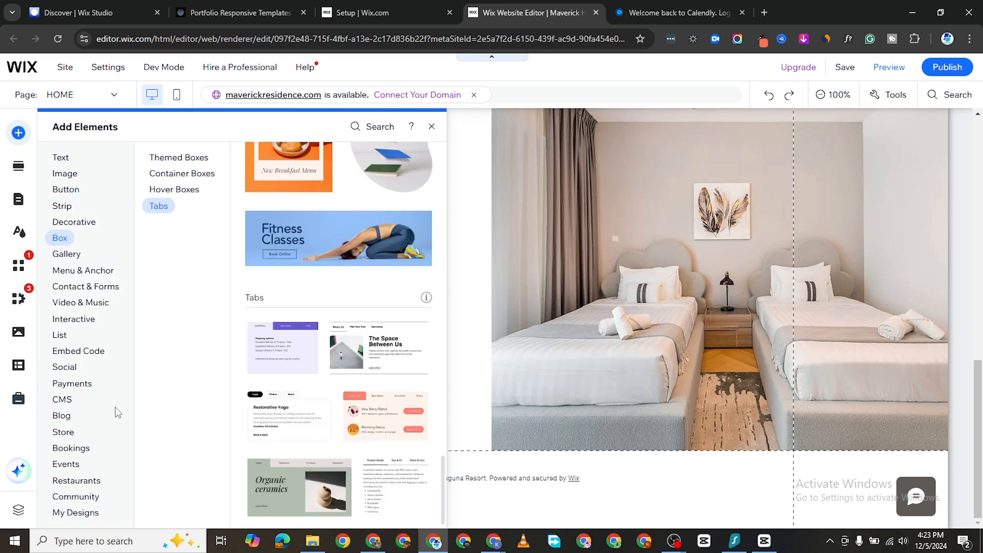
pyautogui.moveTo(89, 234)
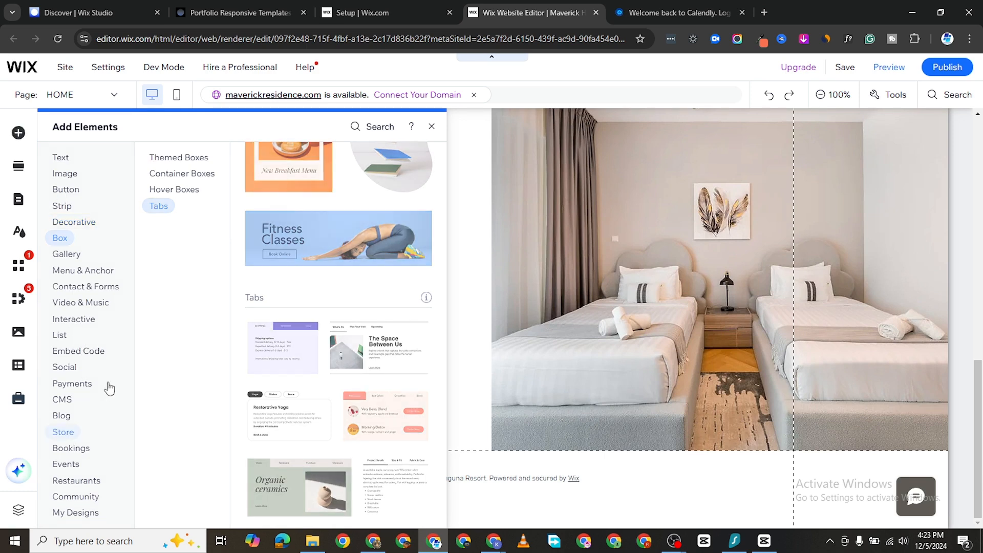
pyautogui.click(431, 126)
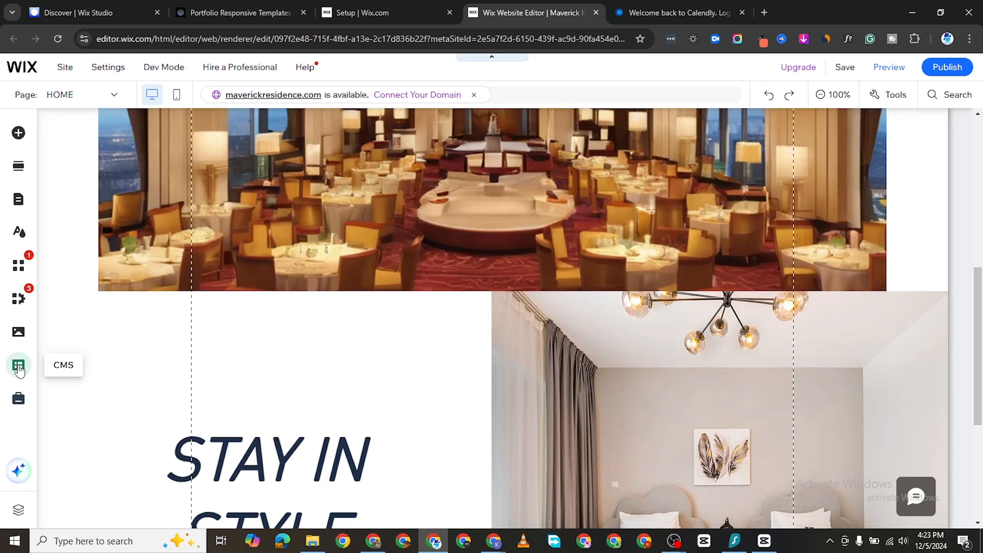
# Add the Team starter collection template from the CMS panel.
pyautogui.click(18, 365)
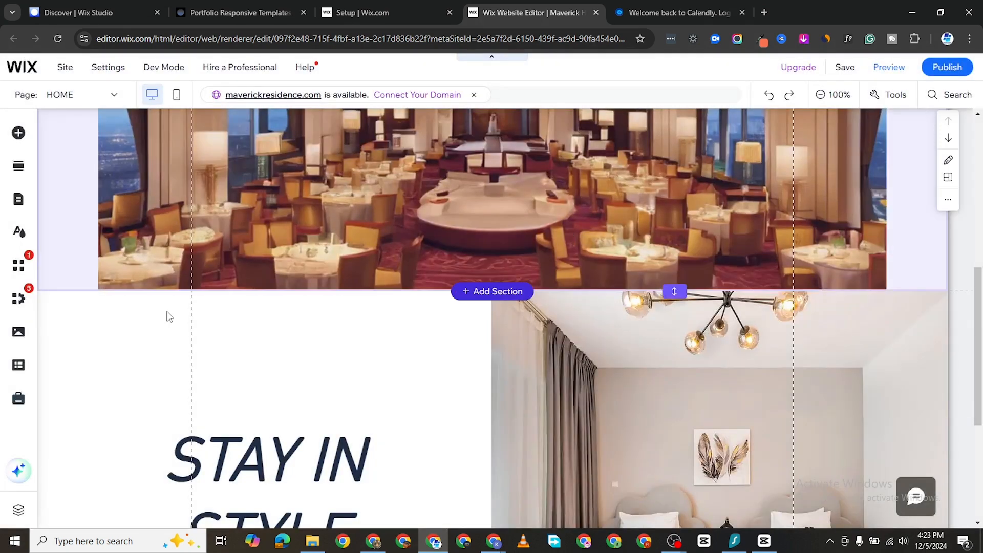
pyautogui.click(18, 365)
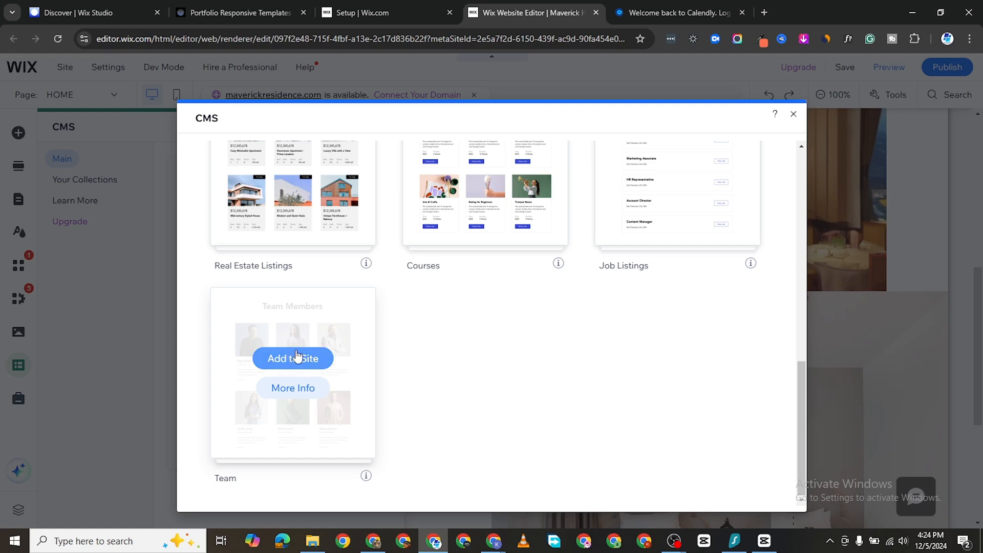
pyautogui.click(292, 358)
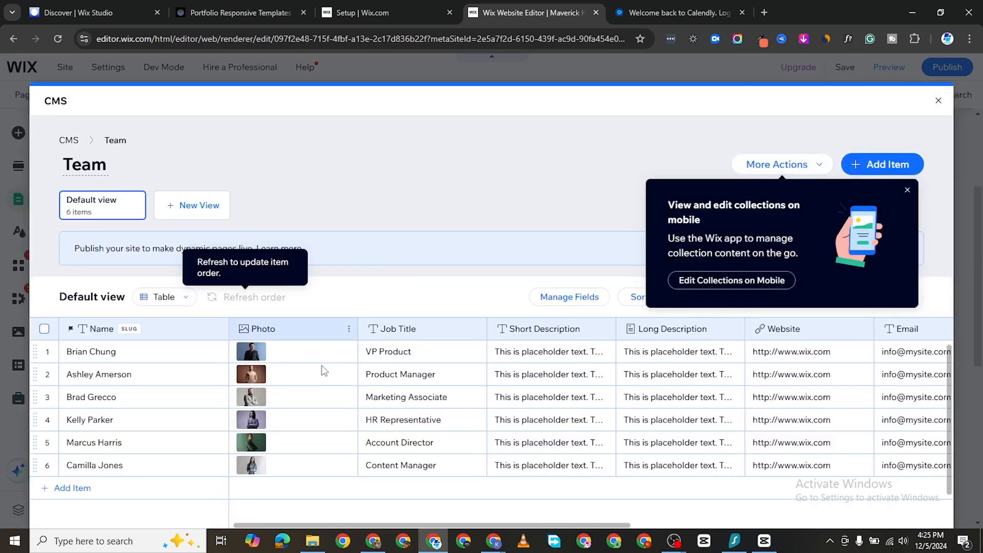
pyautogui.moveTo(290, 173)
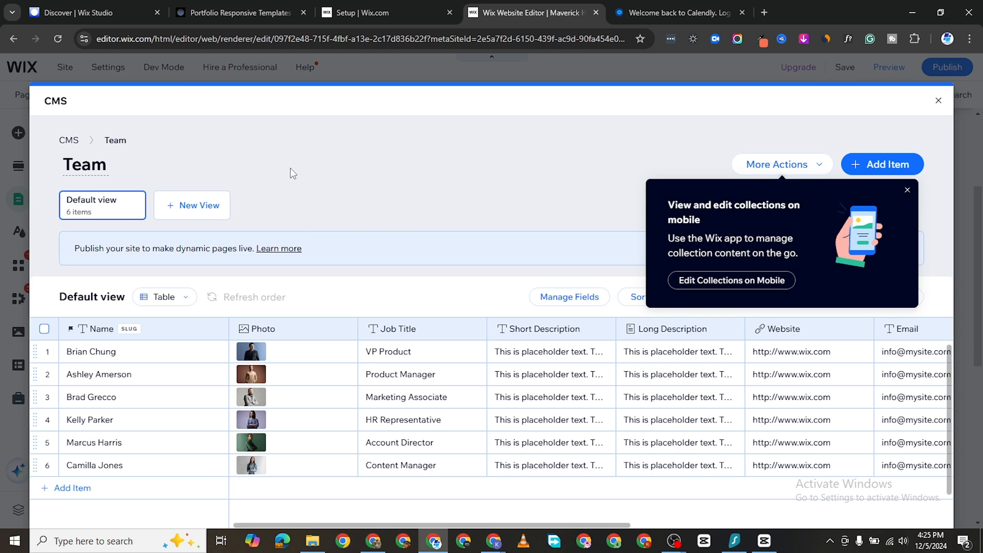
pyautogui.moveTo(898, 130)
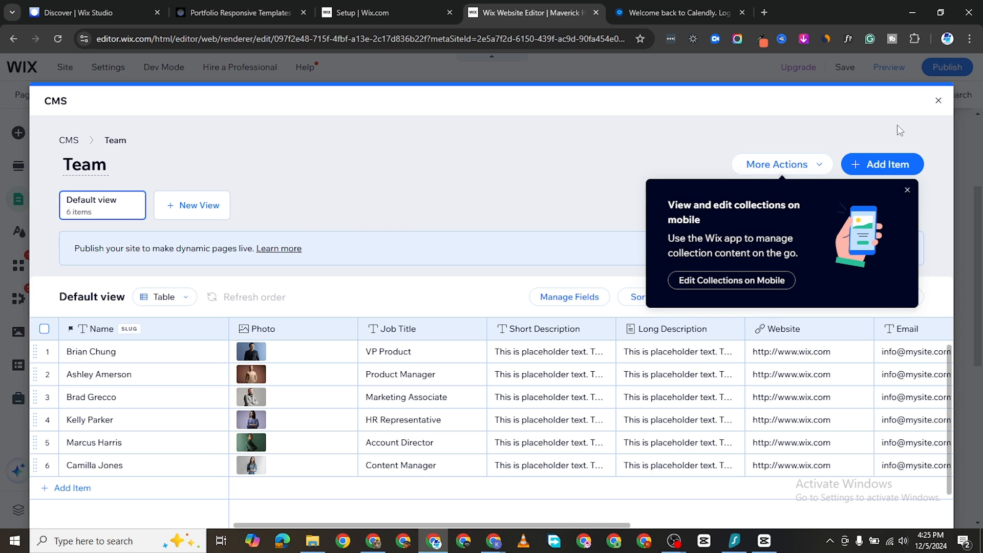
# Close the Team collection manager and Site Pages panel, then return to the HOME page.
pyautogui.click(906, 189)
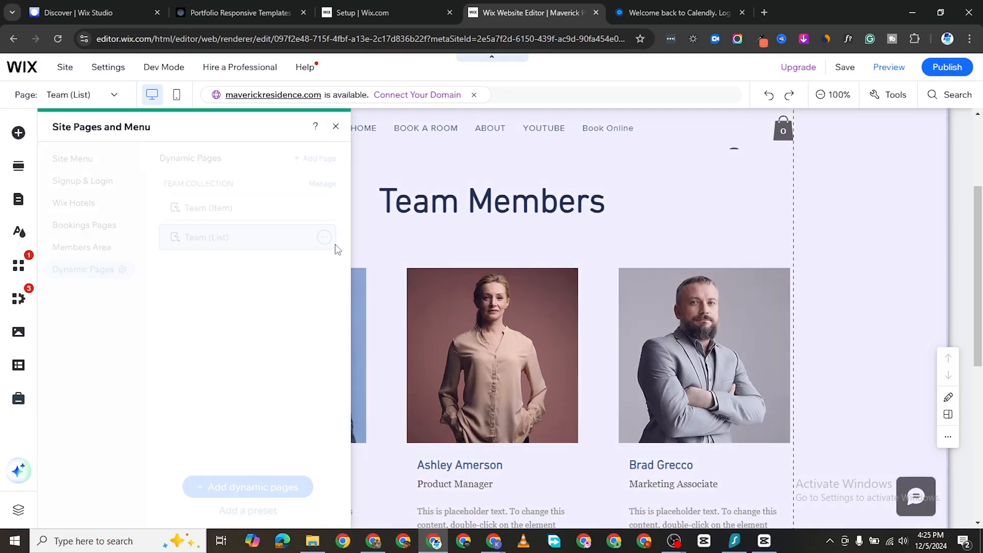
pyautogui.click(336, 127)
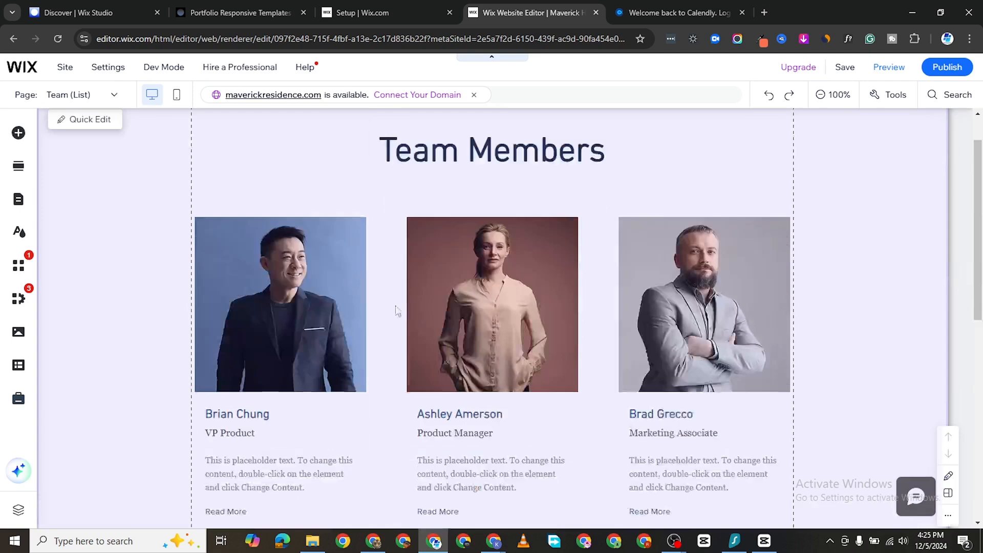
pyautogui.scroll(-3)
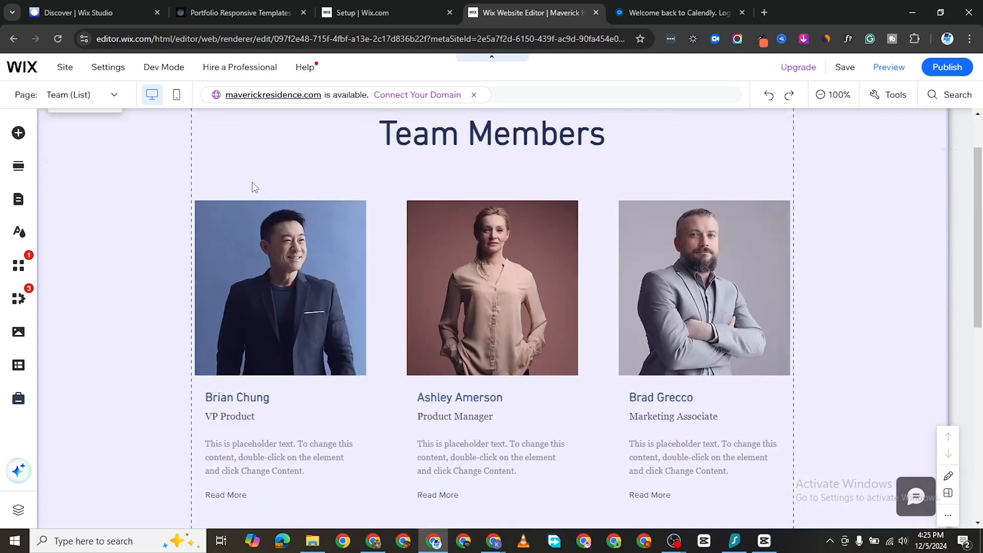
pyautogui.click(82, 94)
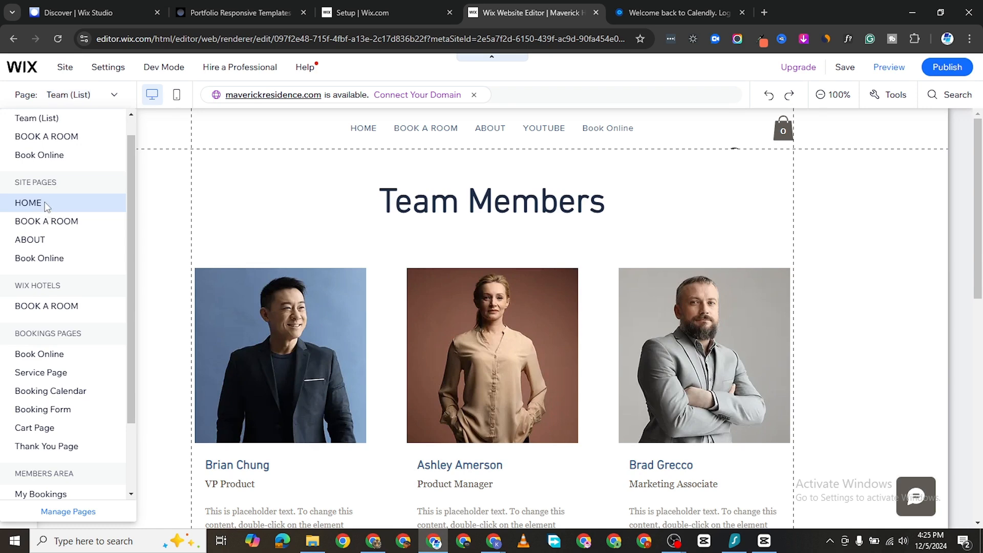
pyautogui.click(28, 203)
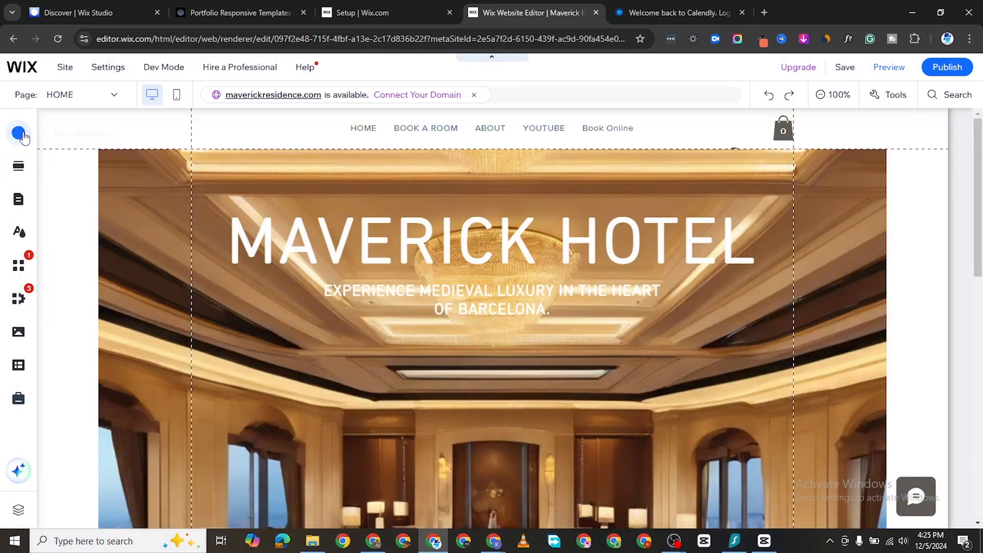
# Search the CMS elements for 'table' and place the tour-dates table in STAY IN STYLE.
pyautogui.click(489, 128)
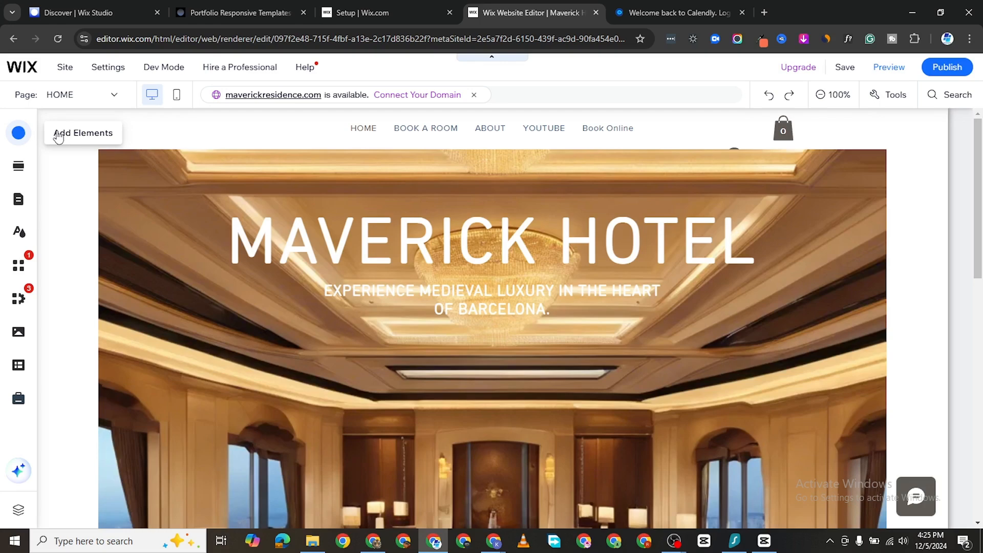
pyautogui.click(18, 132)
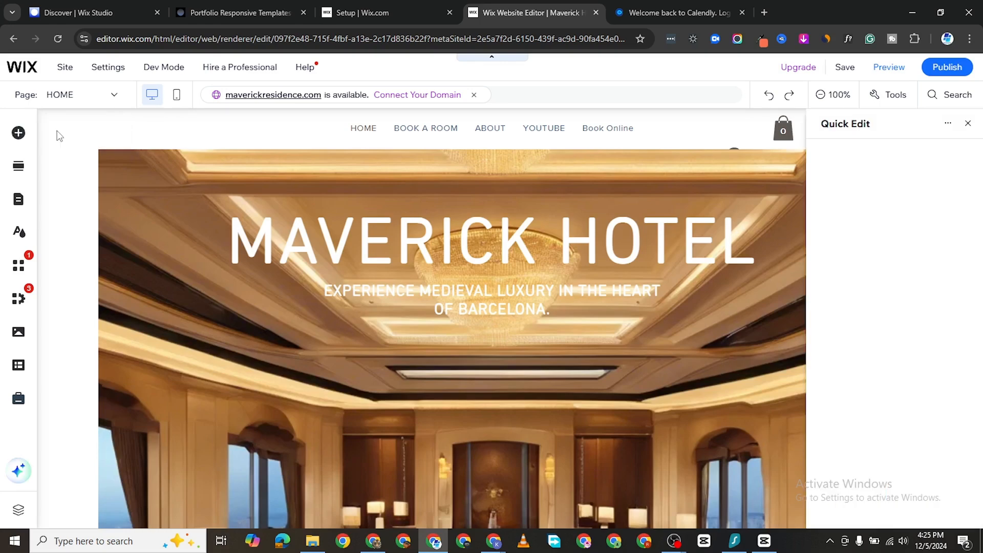
pyautogui.click(18, 133)
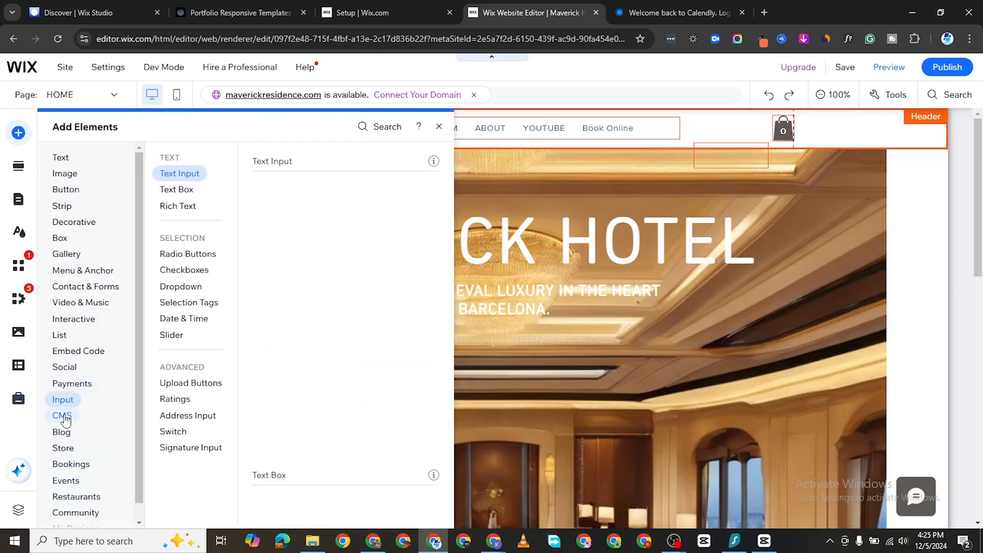
pyautogui.click(60, 415)
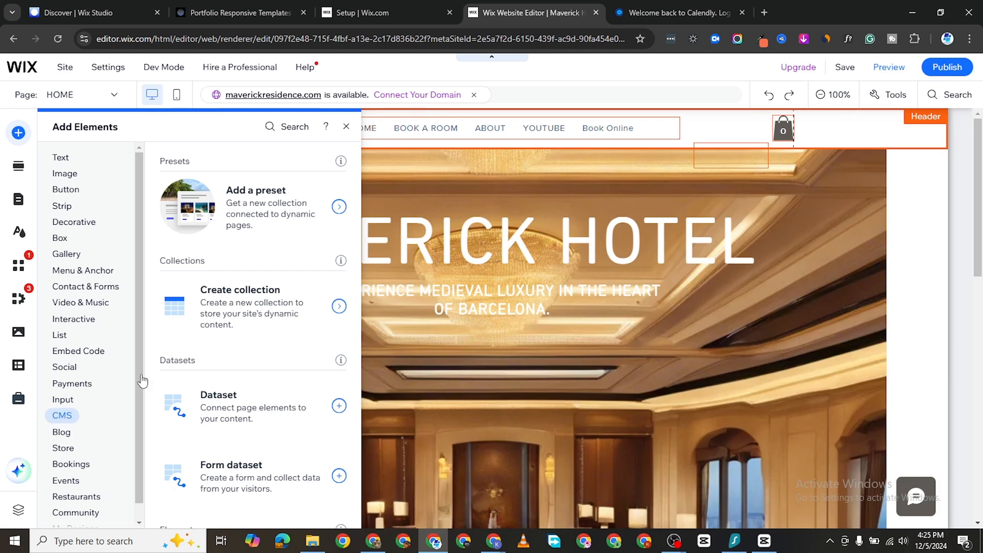
pyautogui.scroll(-3)
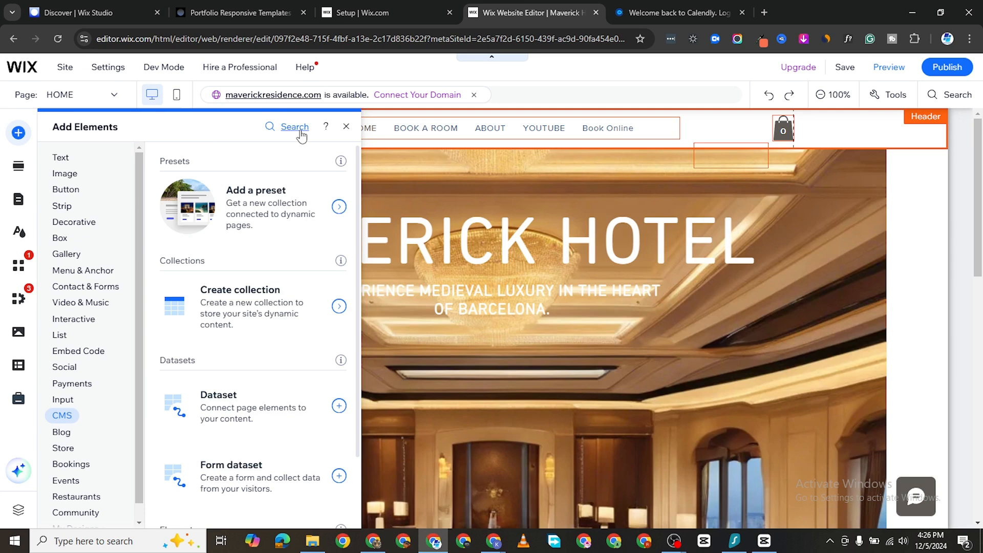
pyautogui.write('table')
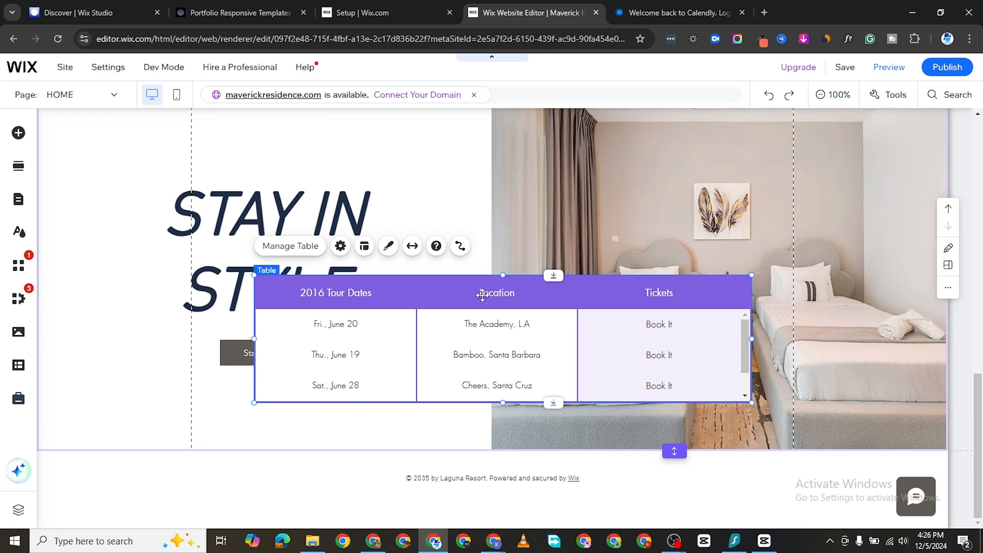
# Relabel the '2016 Tour Dates' column header as '2025 Tour Dates' in Manage Table.
pyautogui.click(290, 245)
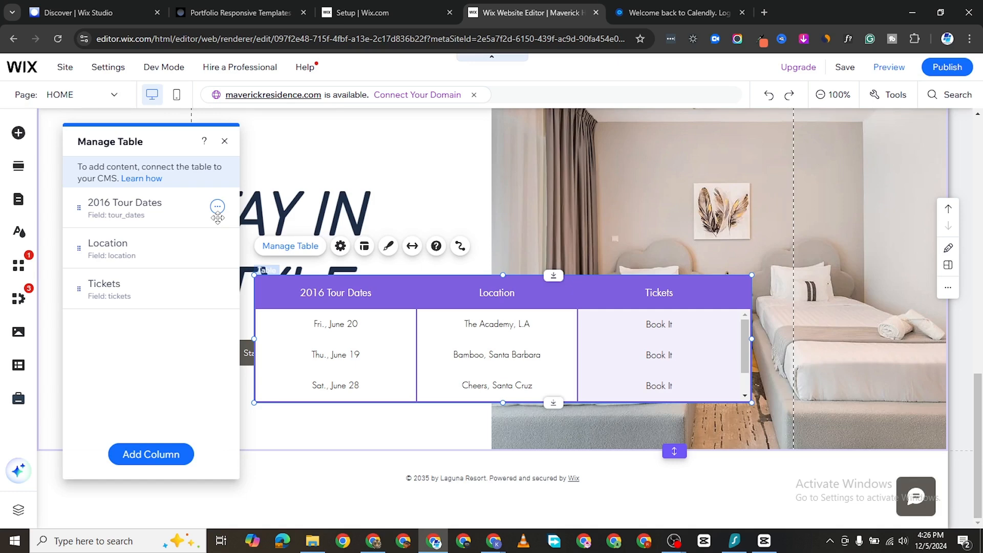
pyautogui.click(217, 207)
pyautogui.write('25')
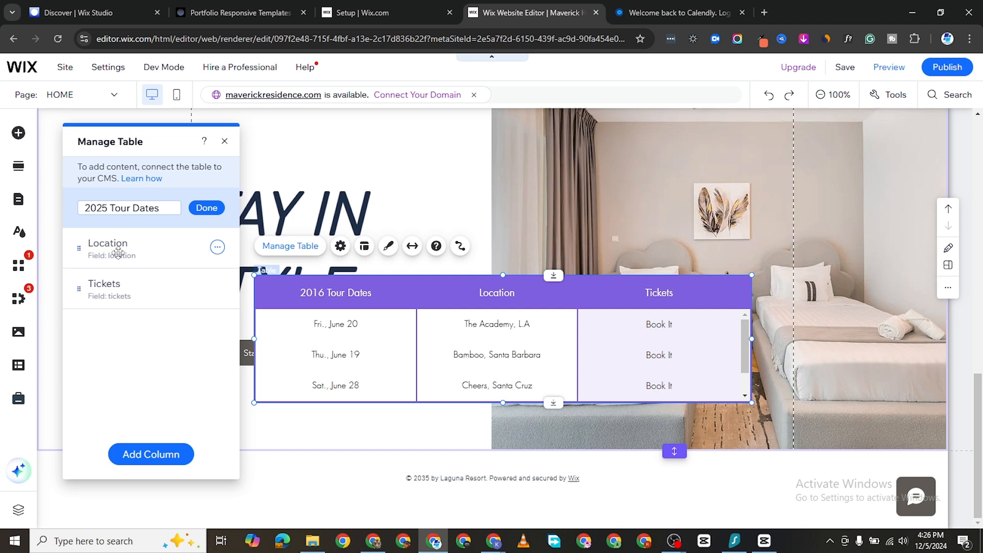
pyautogui.click(206, 207)
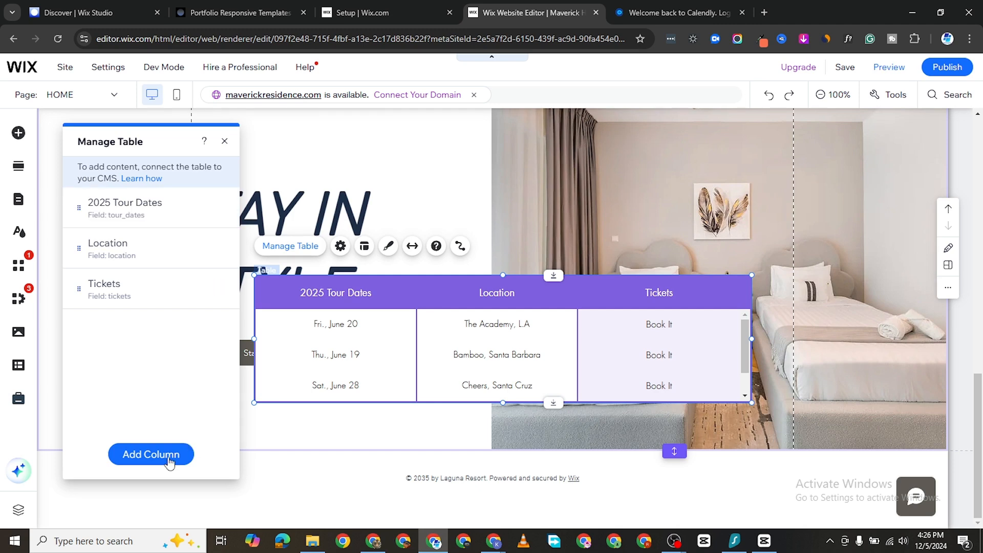
# Add a Number-type column, 'Column 1', to the table and close the column list.
pyautogui.click(151, 454)
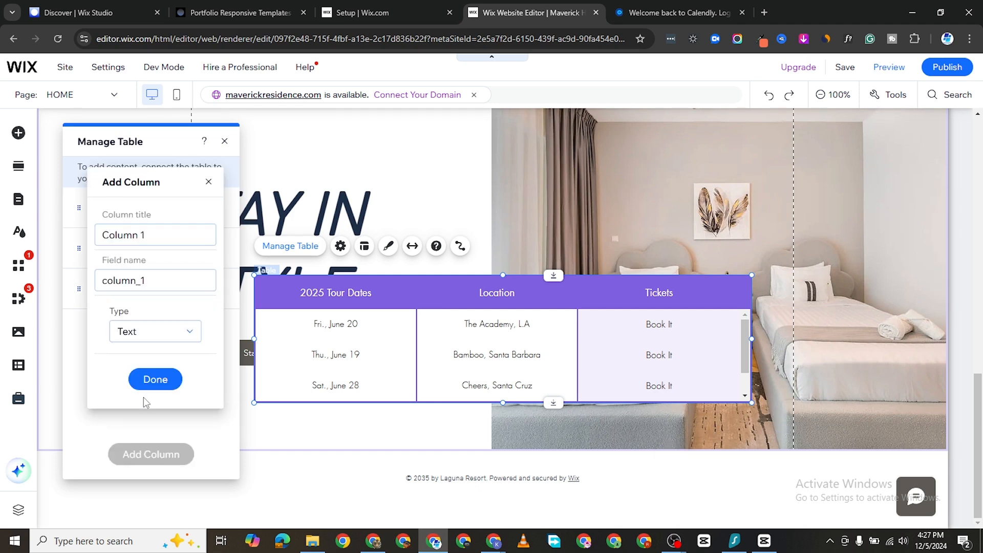
pyautogui.click(155, 235)
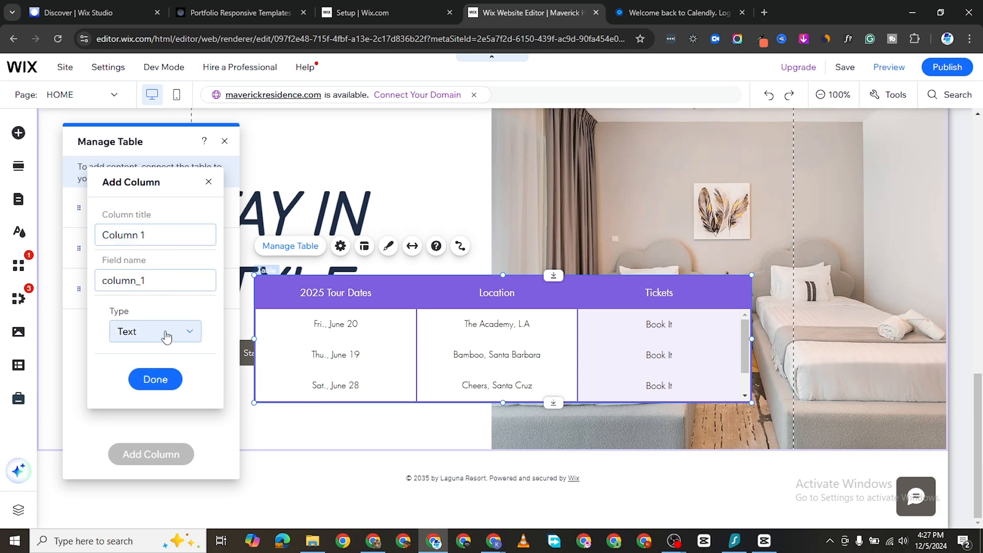
pyautogui.click(154, 331)
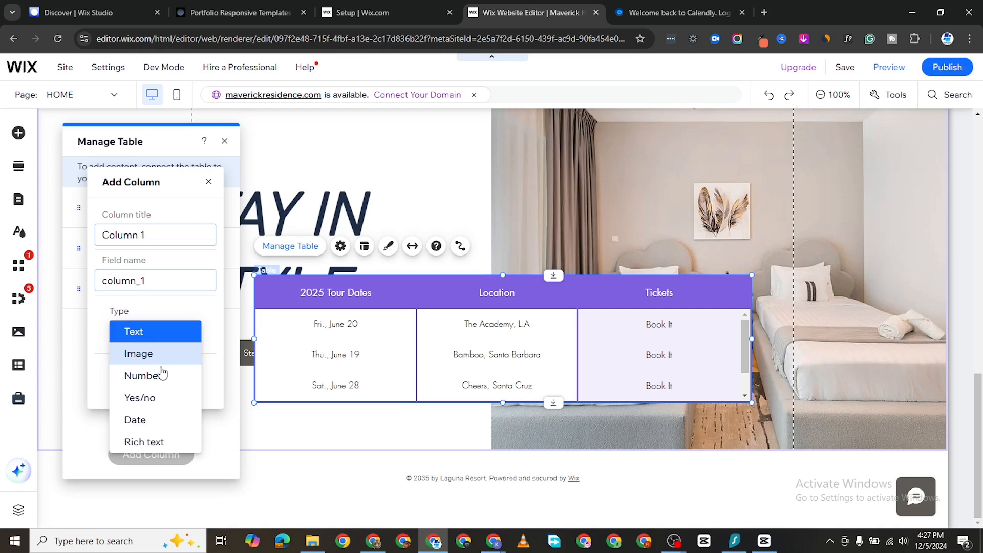
pyautogui.click(146, 374)
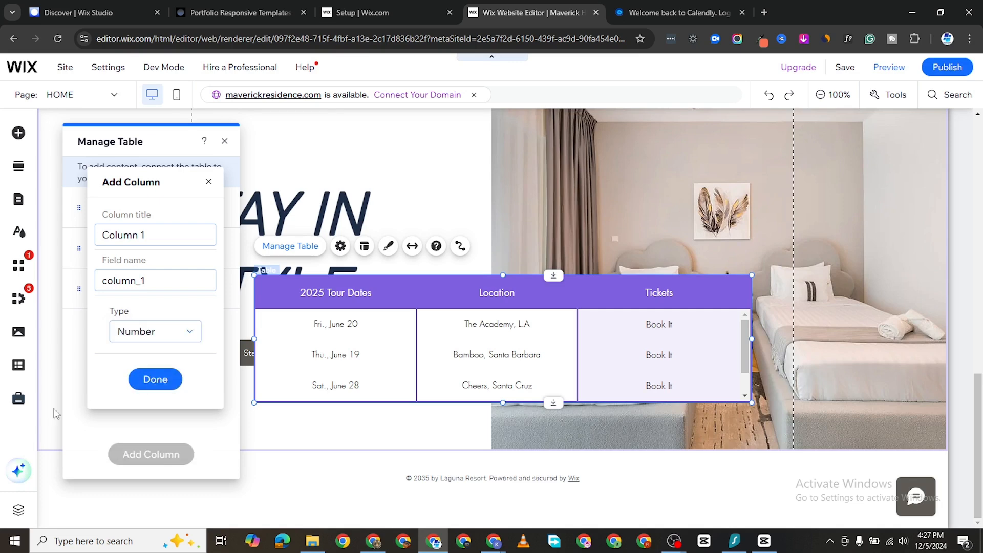
pyautogui.click(155, 379)
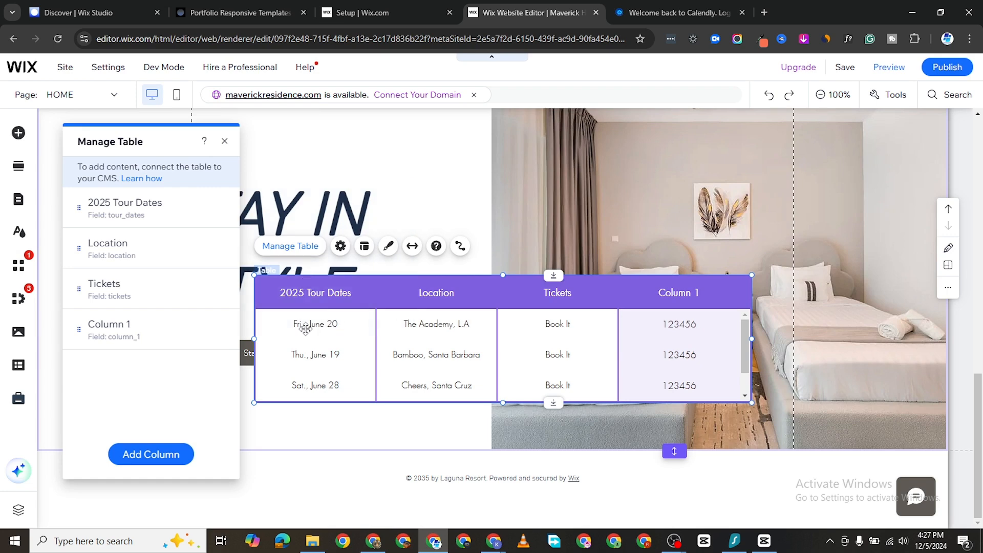
pyautogui.click(224, 141)
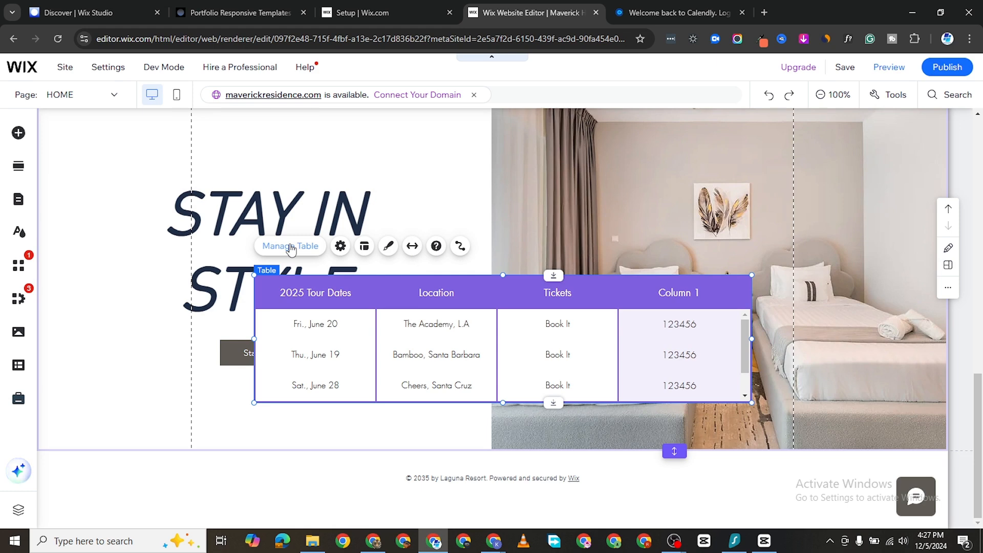
# Reopen Manage Table and reconfirm the Location column's field name and label unchanged.
pyautogui.click(290, 245)
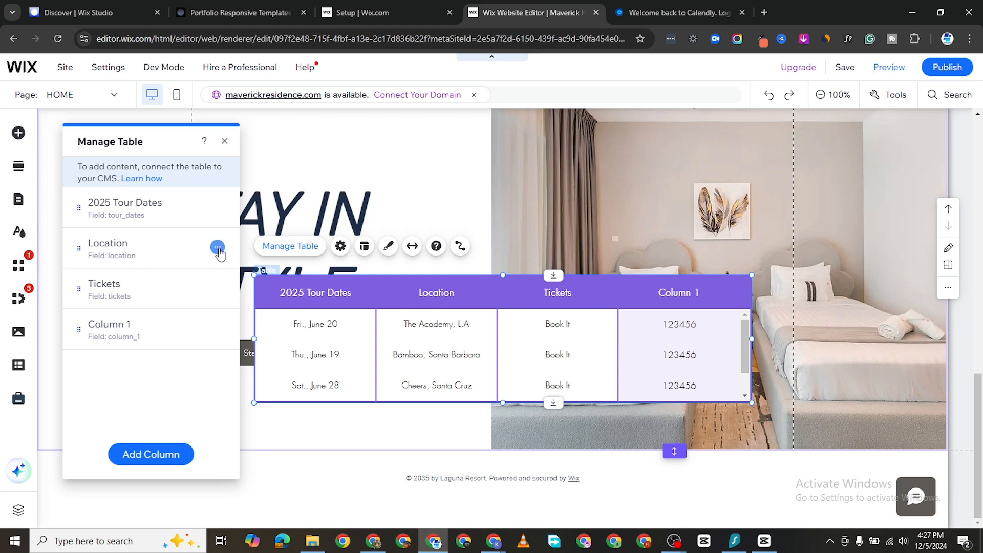
pyautogui.click(218, 248)
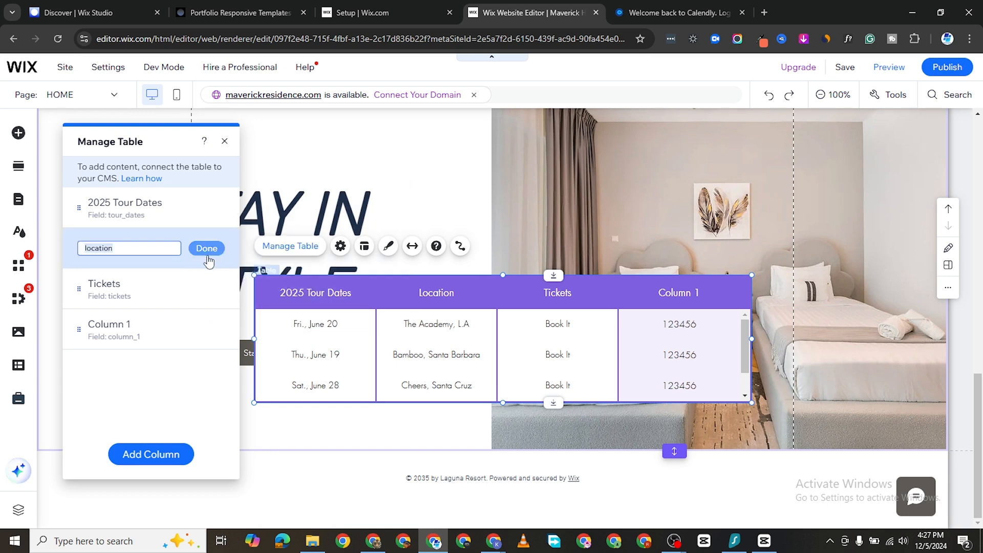
pyautogui.click(206, 248)
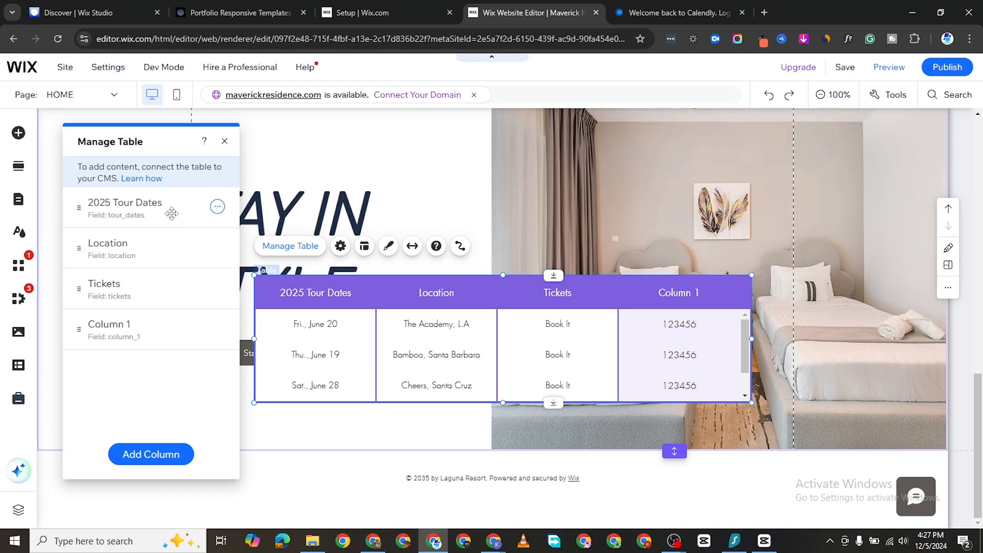
pyautogui.moveTo(203, 247)
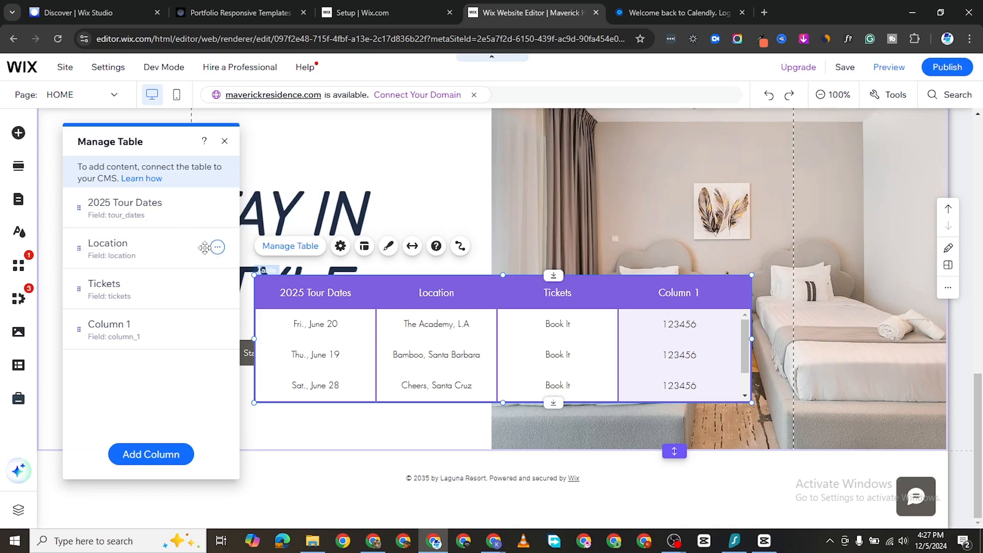
pyautogui.click(218, 246)
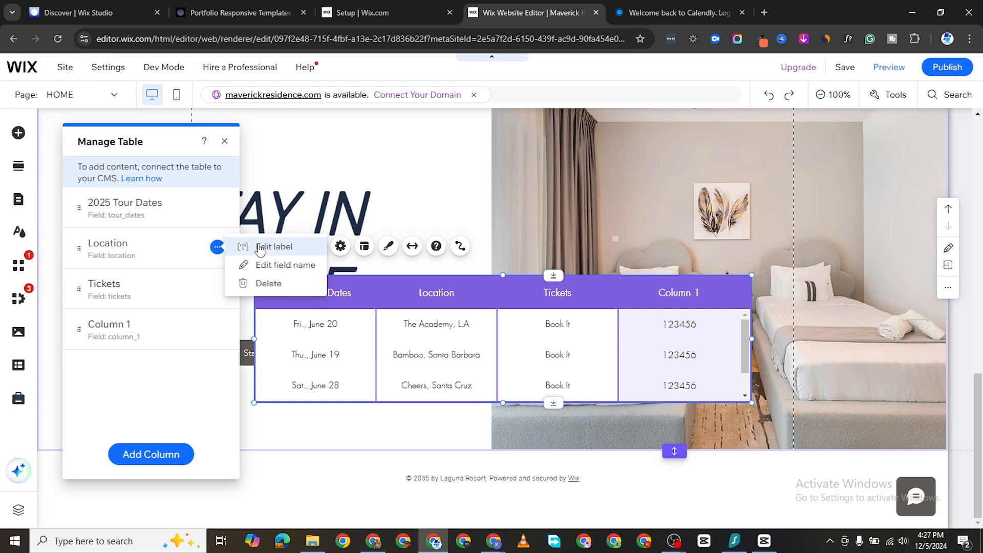
pyautogui.click(273, 246)
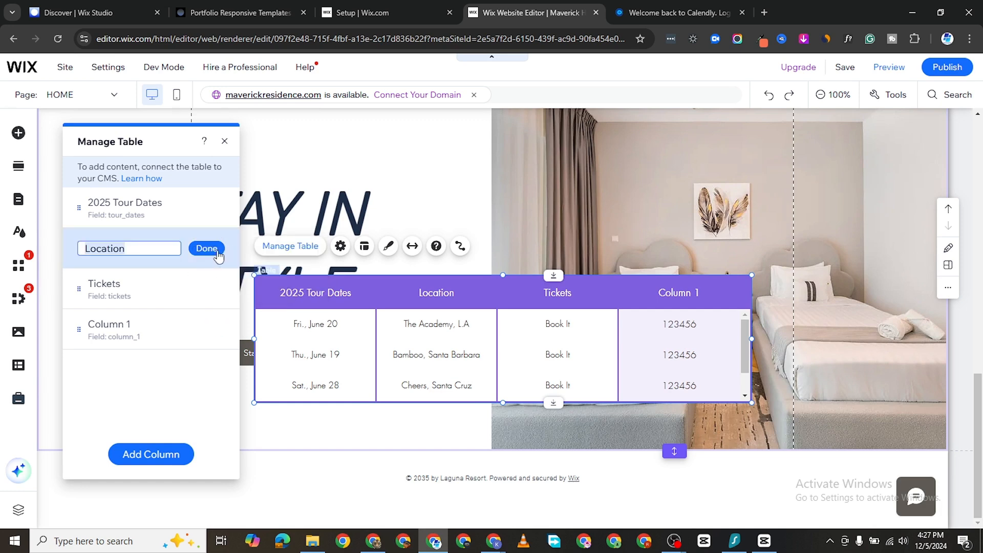
pyautogui.click(206, 248)
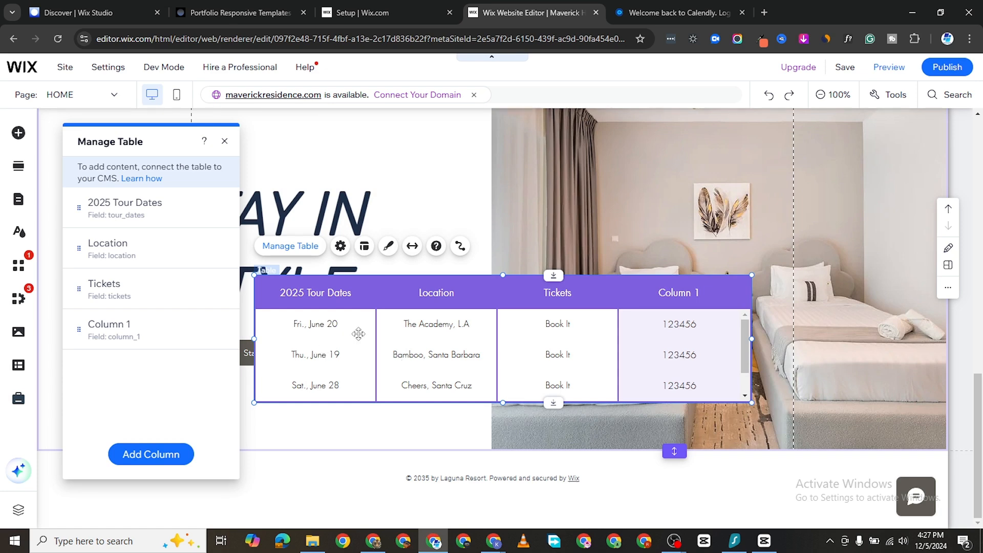
pyautogui.moveTo(193, 369)
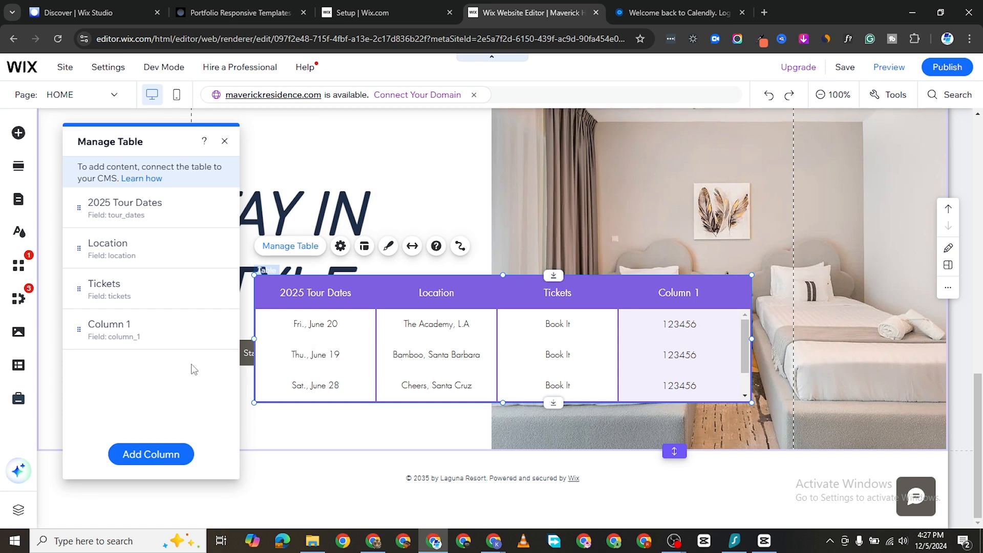